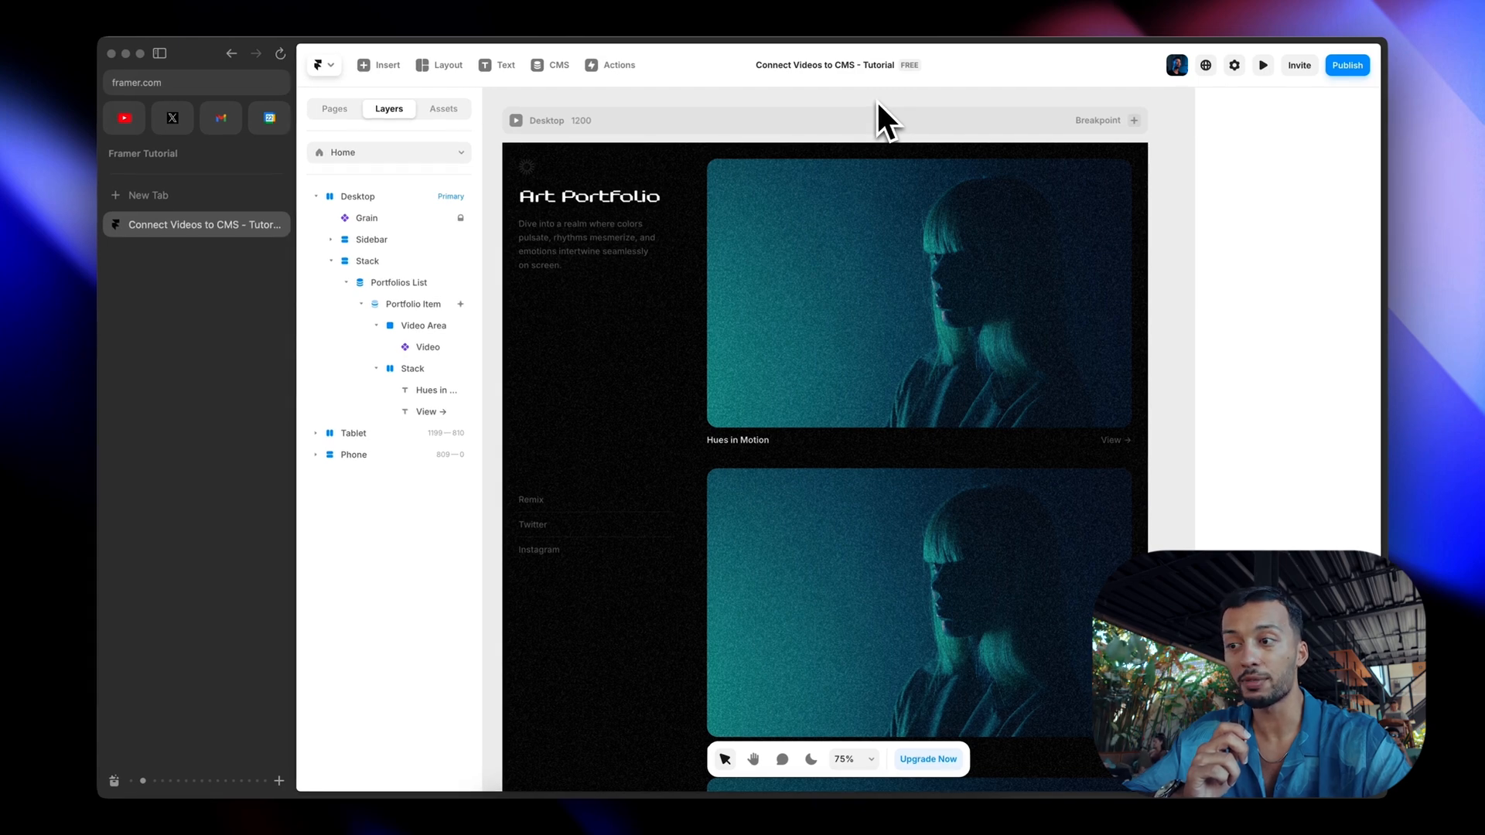
Select the portfolio item's Video layer to show its 1.mp4 source settings.
{"action": "left_click", "coordinate": [411, 304]}
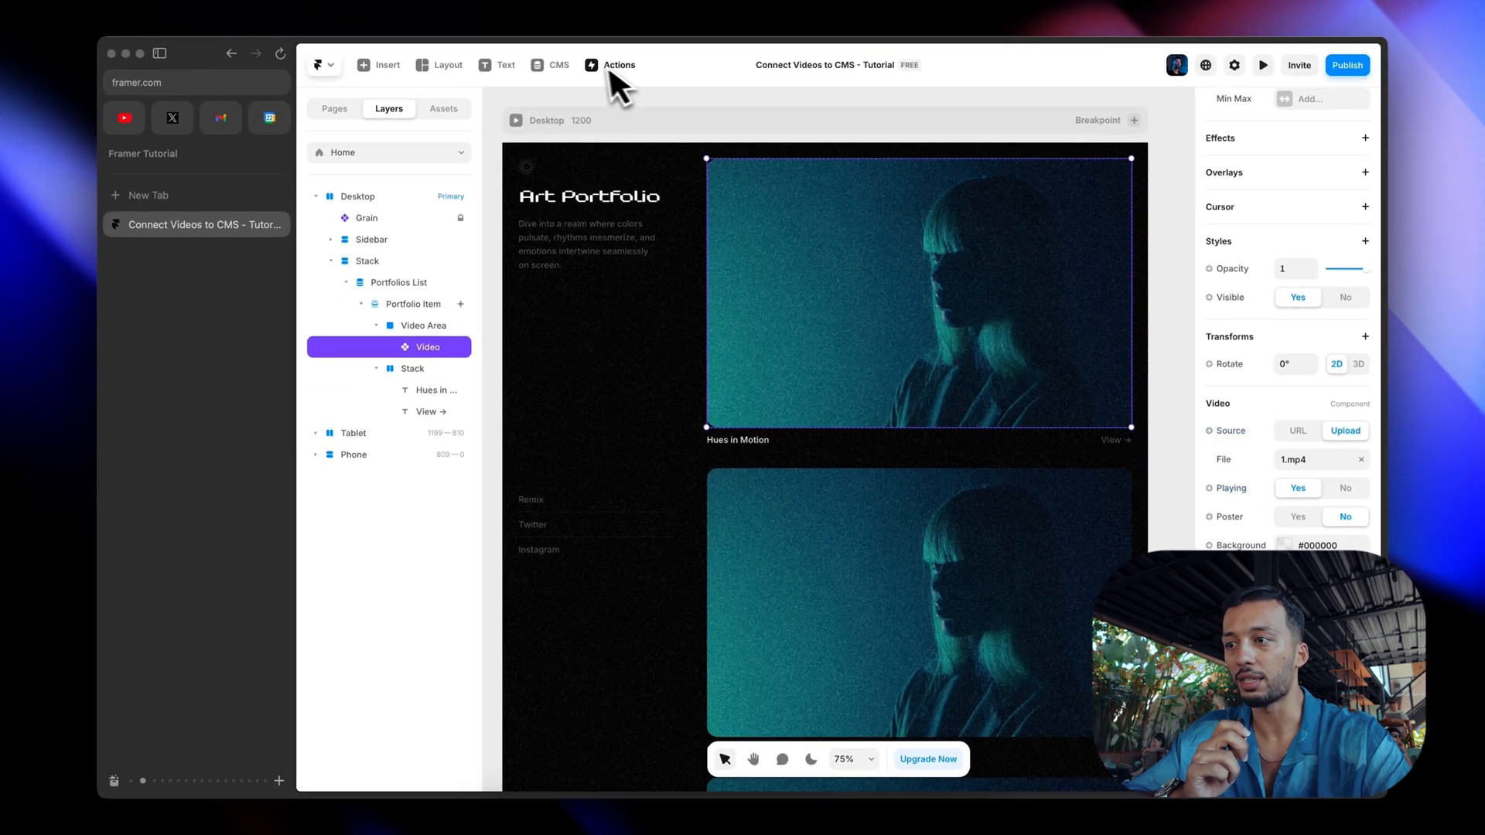
{"action": "mouse_move", "coordinate": [1226, 488]}
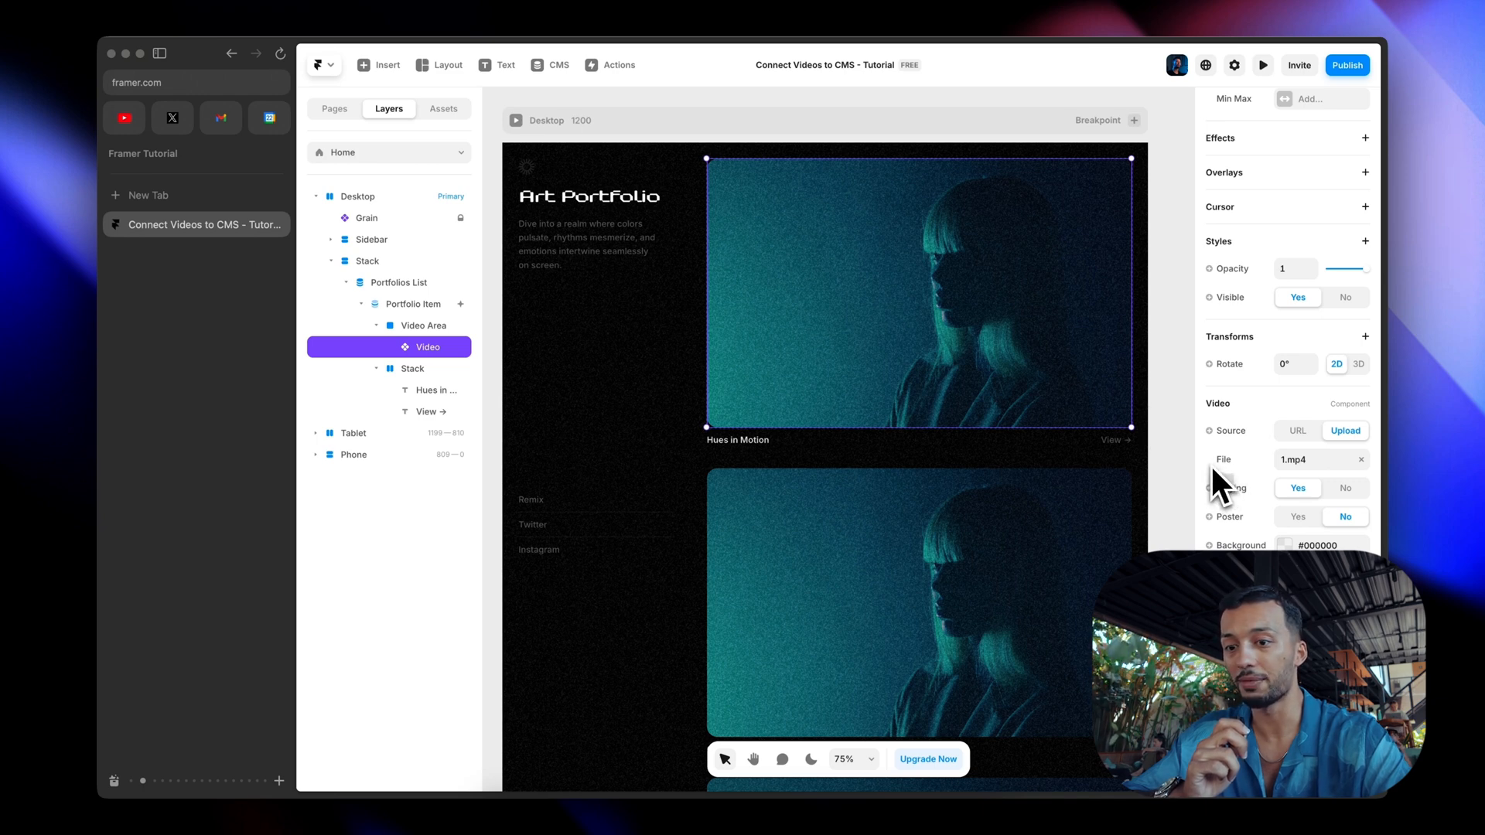
{"action": "mouse_move", "coordinate": [1226, 482]}
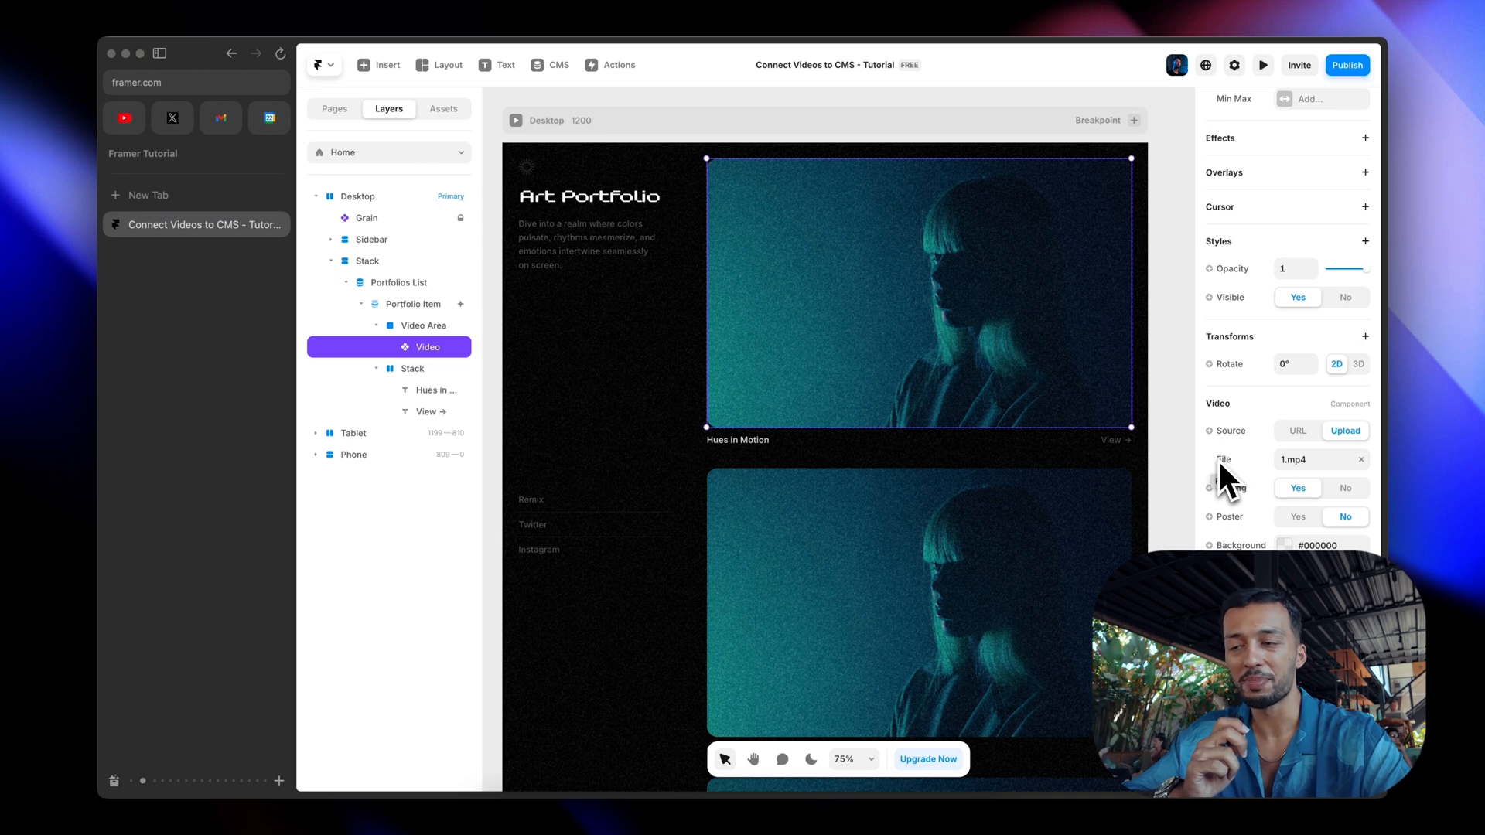
{"action": "mouse_move", "coordinate": [601, 71]}
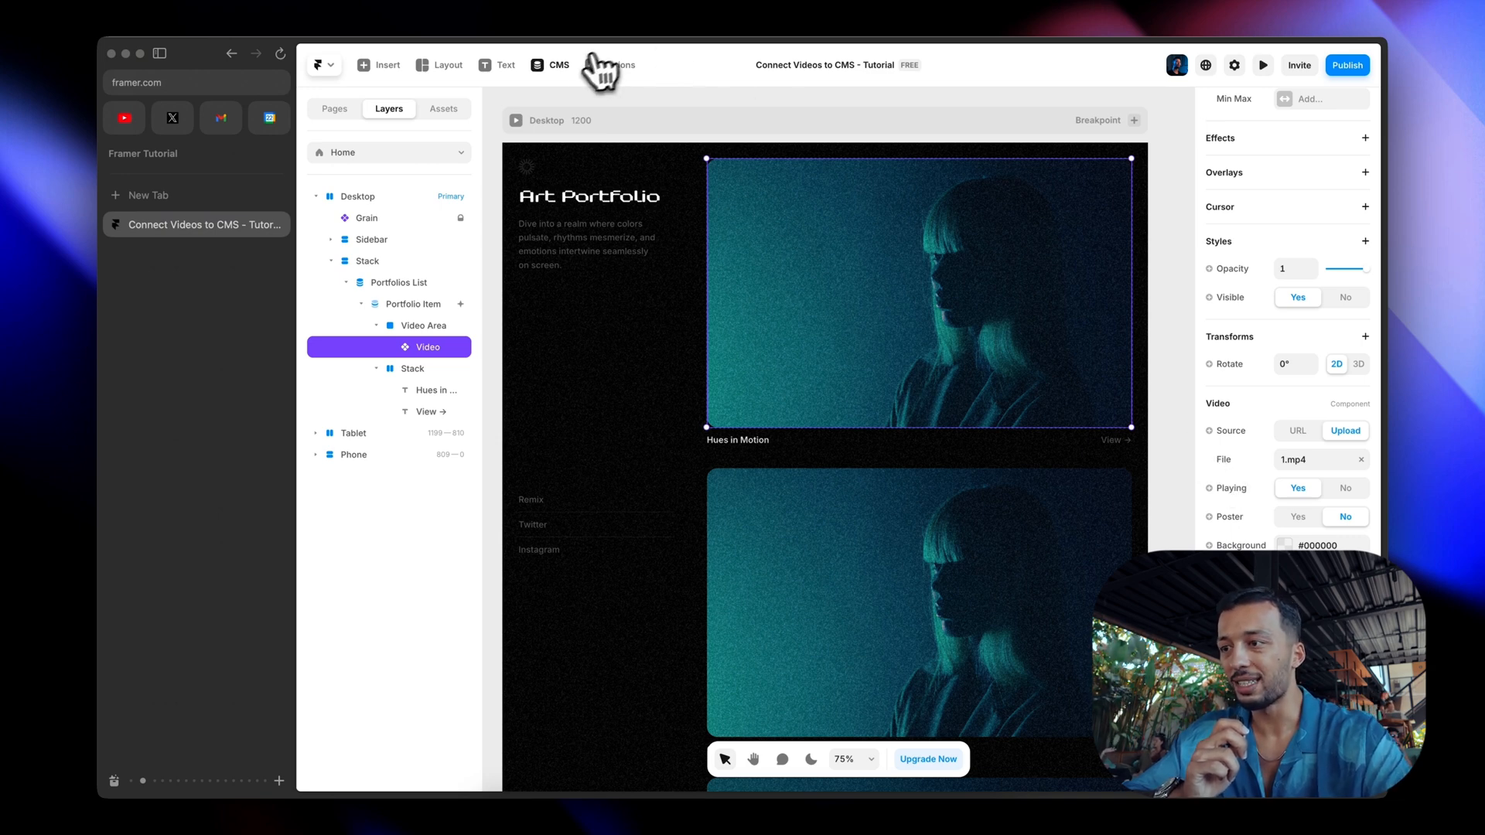
Add a new File-type field to the Portfolio collection's fields.
{"action": "left_click", "coordinate": [552, 64]}
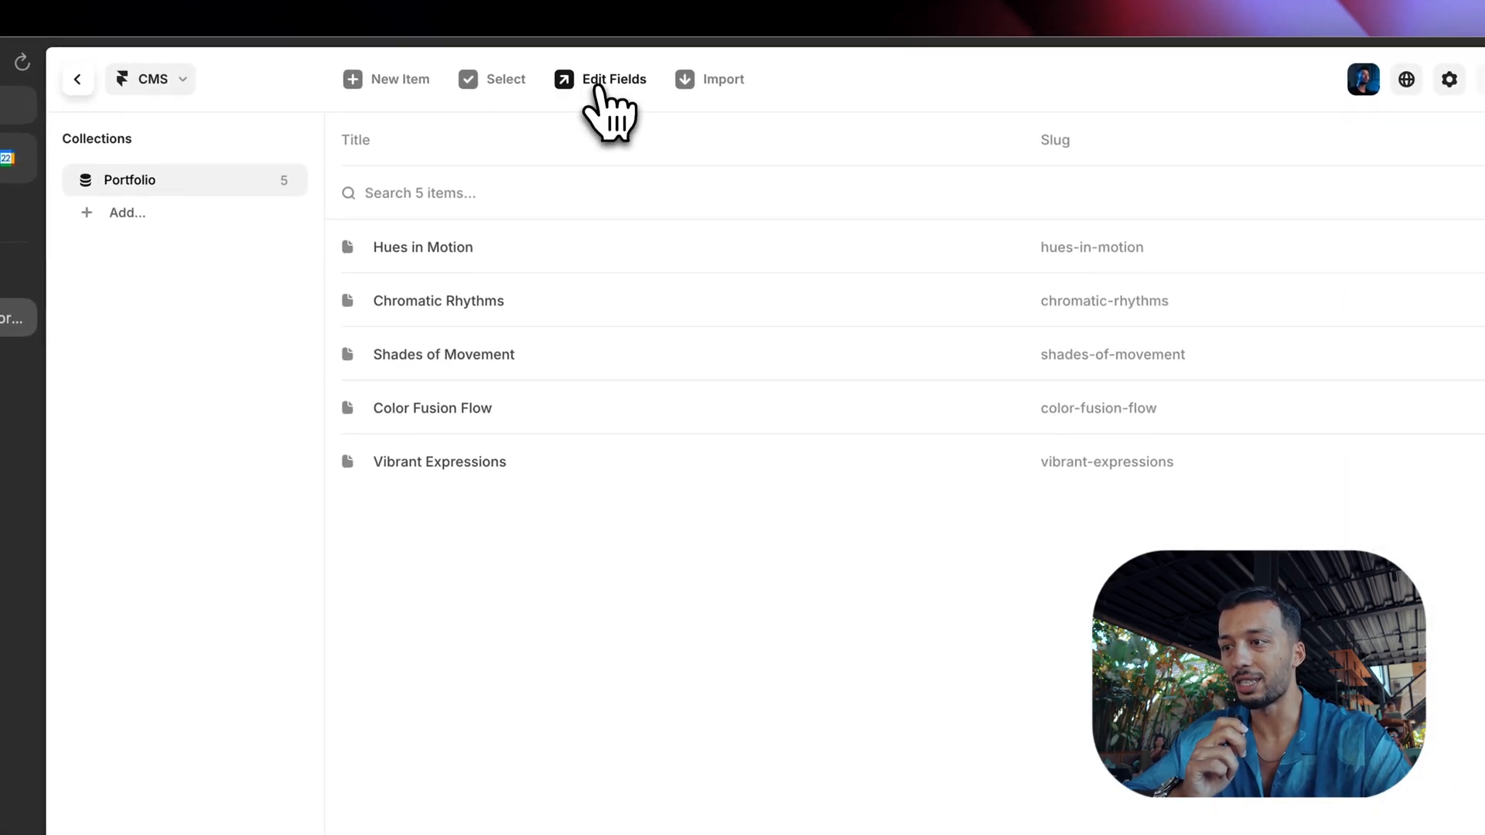
{"action": "left_click", "coordinate": [612, 78]}
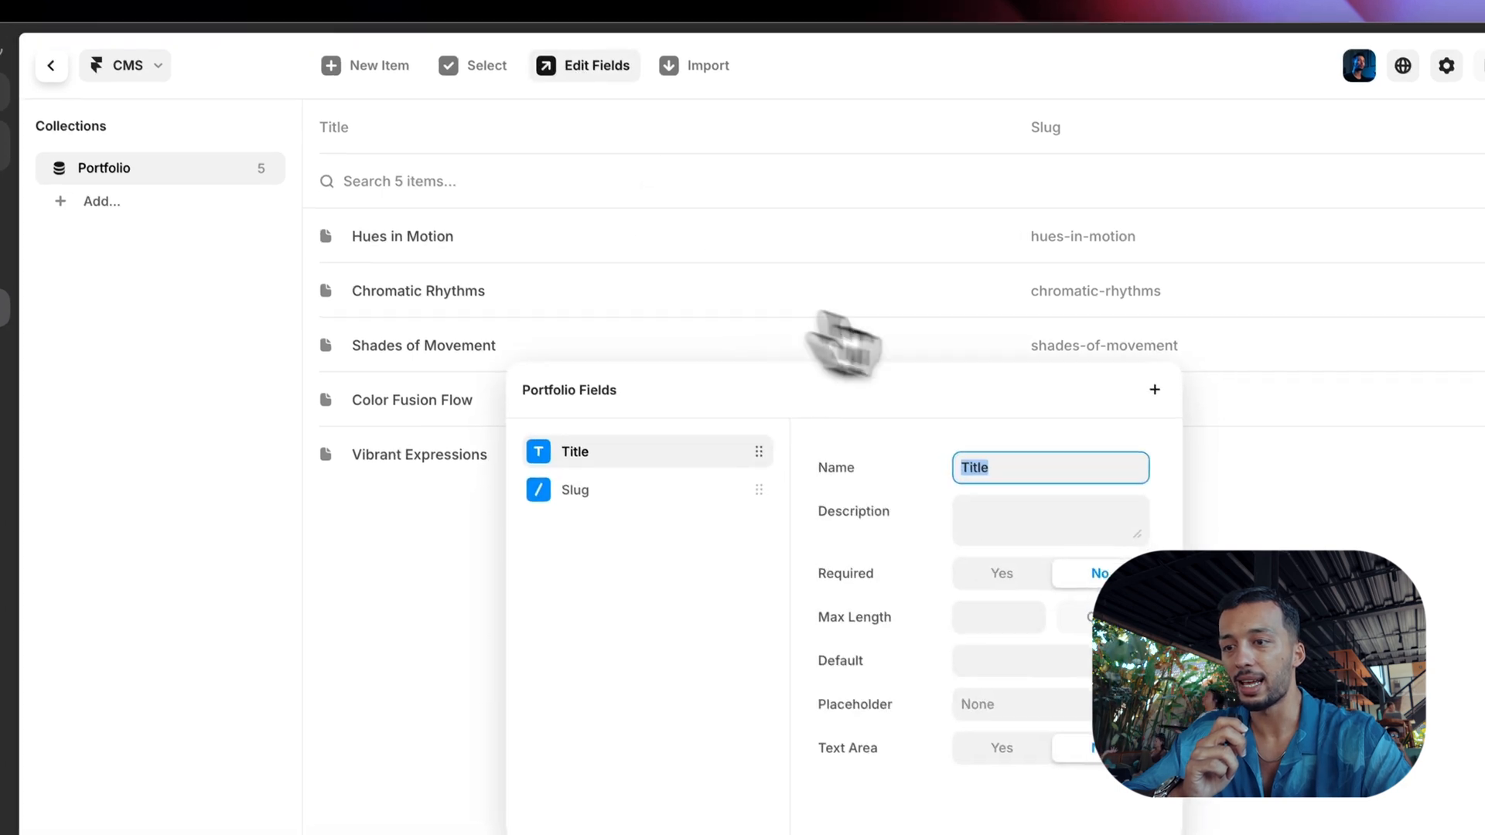
{"action": "left_click", "coordinate": [1154, 389]}
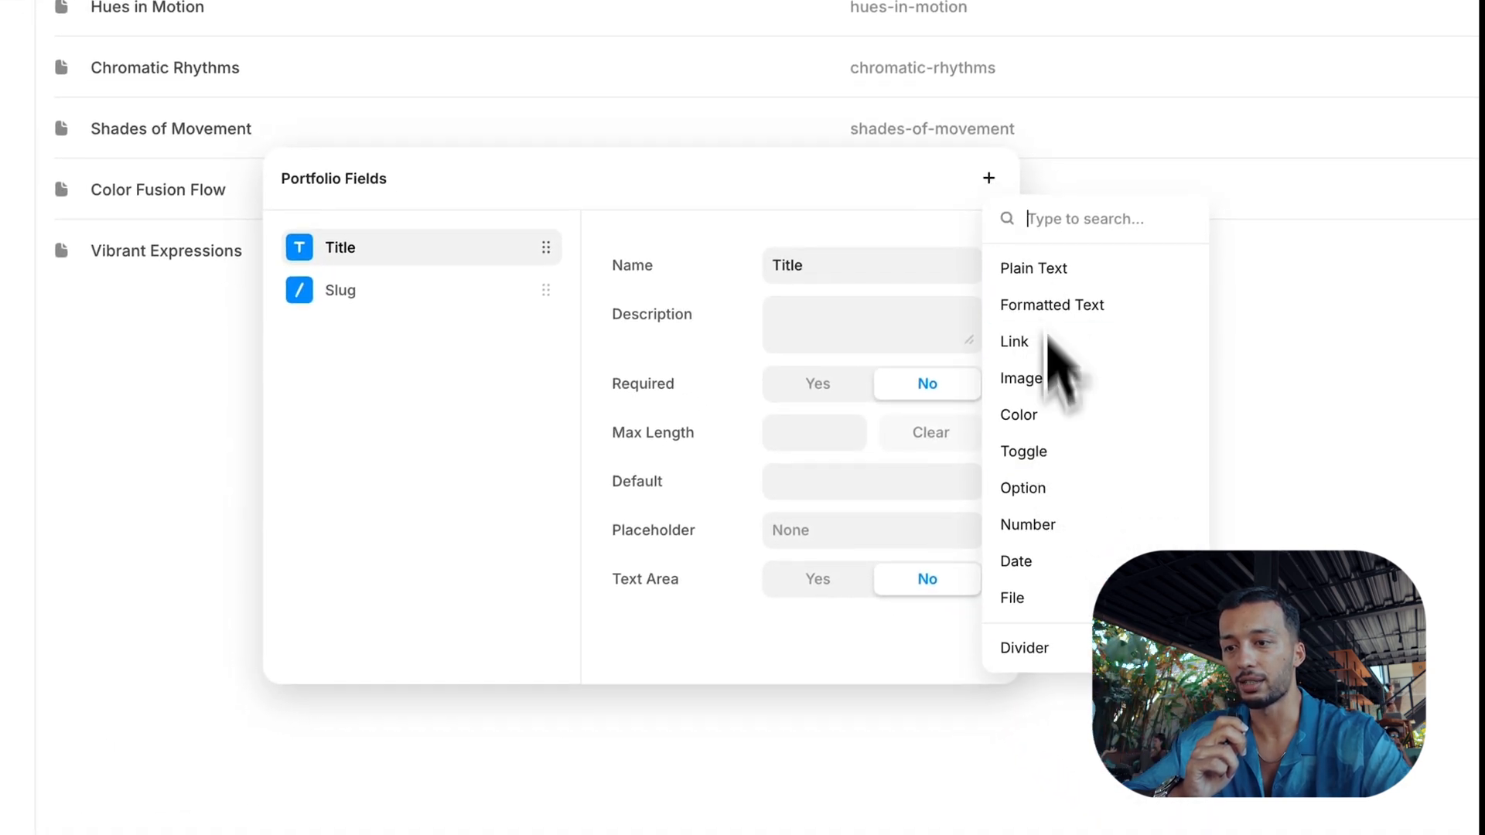
{"action": "left_click", "coordinate": [1011, 597]}
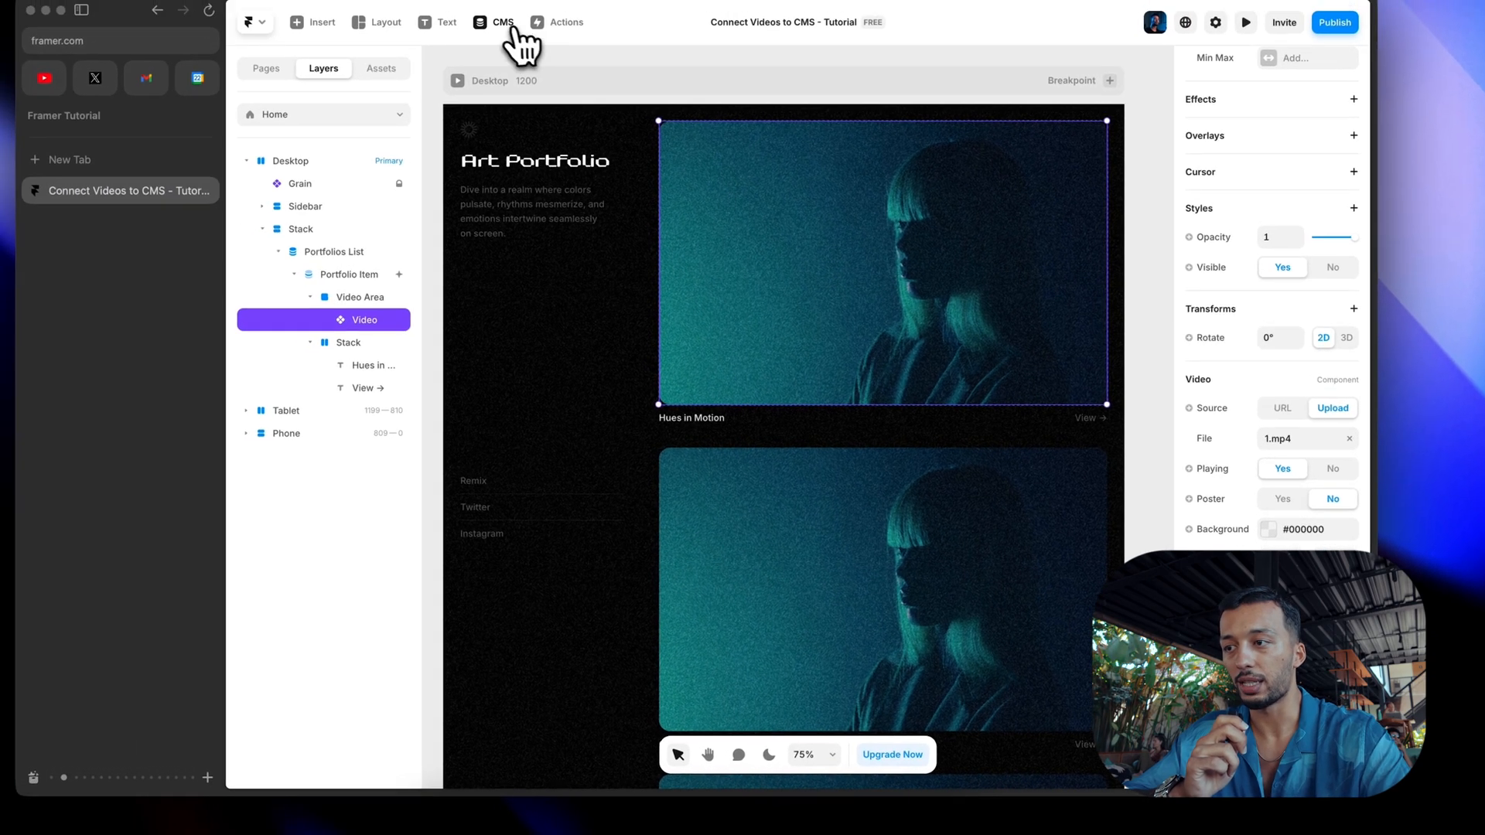
Restrict the Portfolio File field's extensions to .mp4.
{"action": "left_click", "coordinate": [503, 21]}
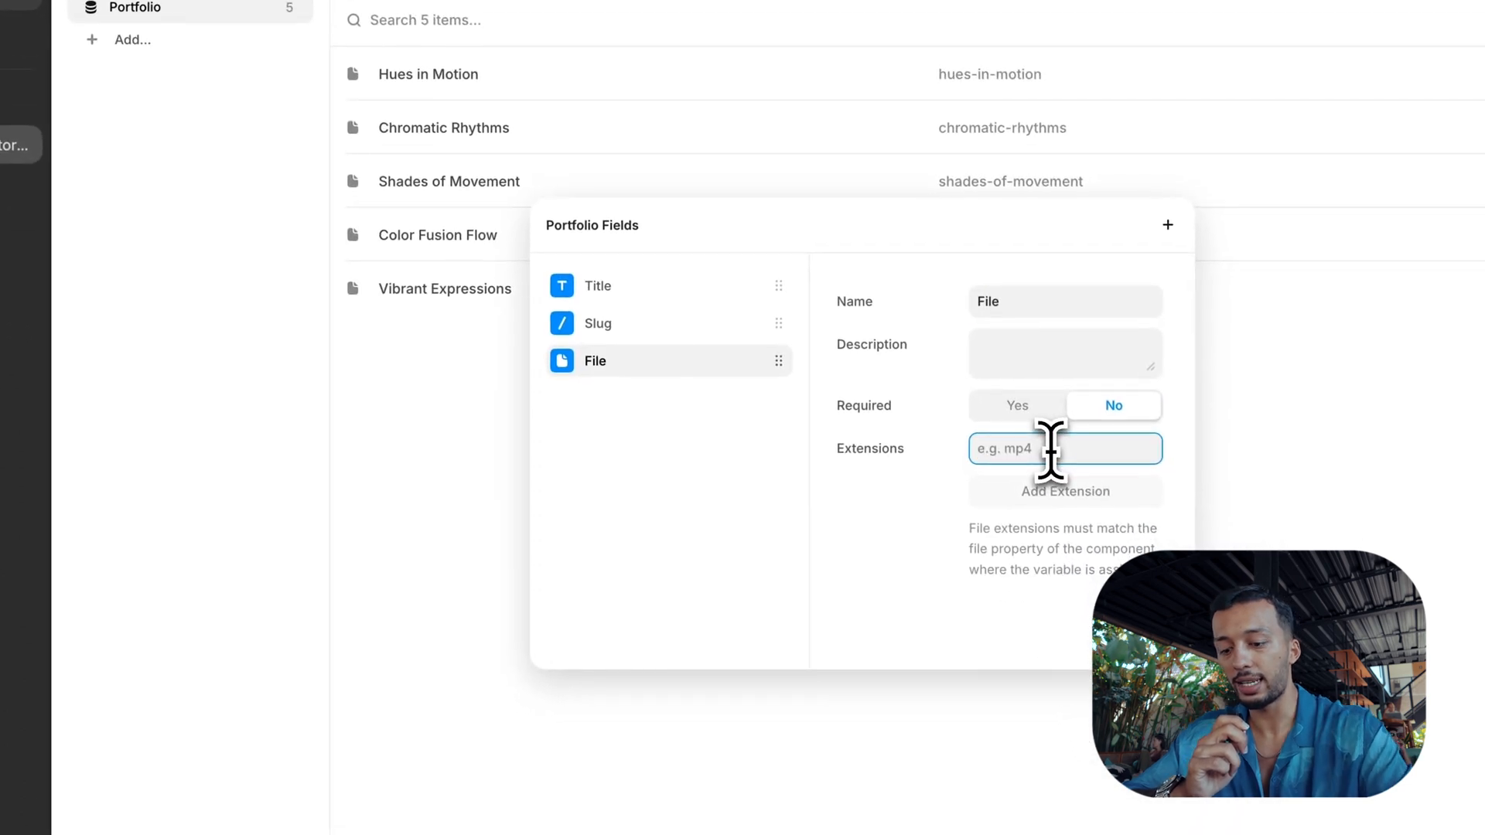
{"action": "type", "text": ".mp"}
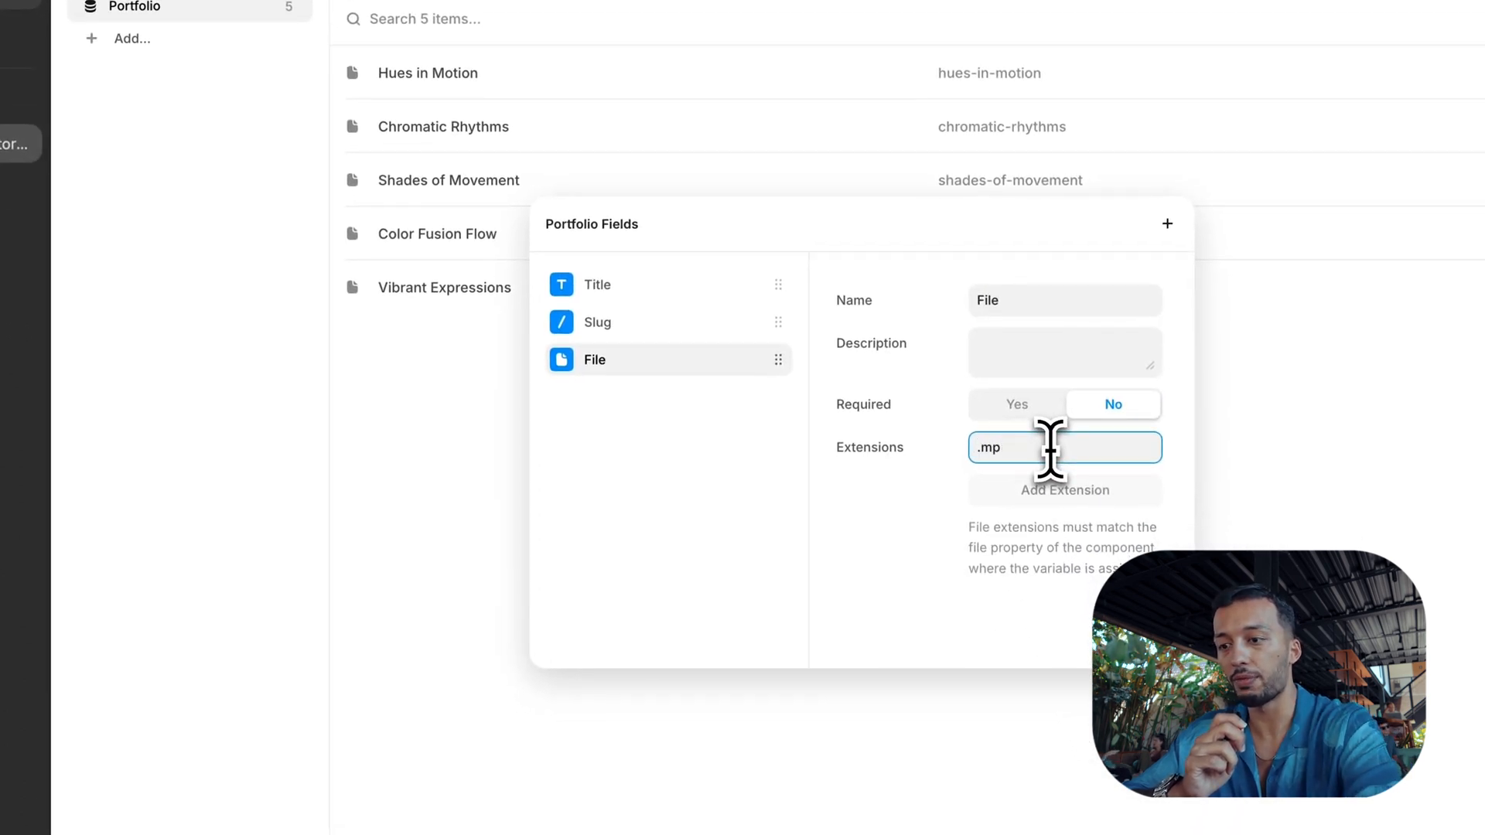
{"action": "type", "text": "4"}
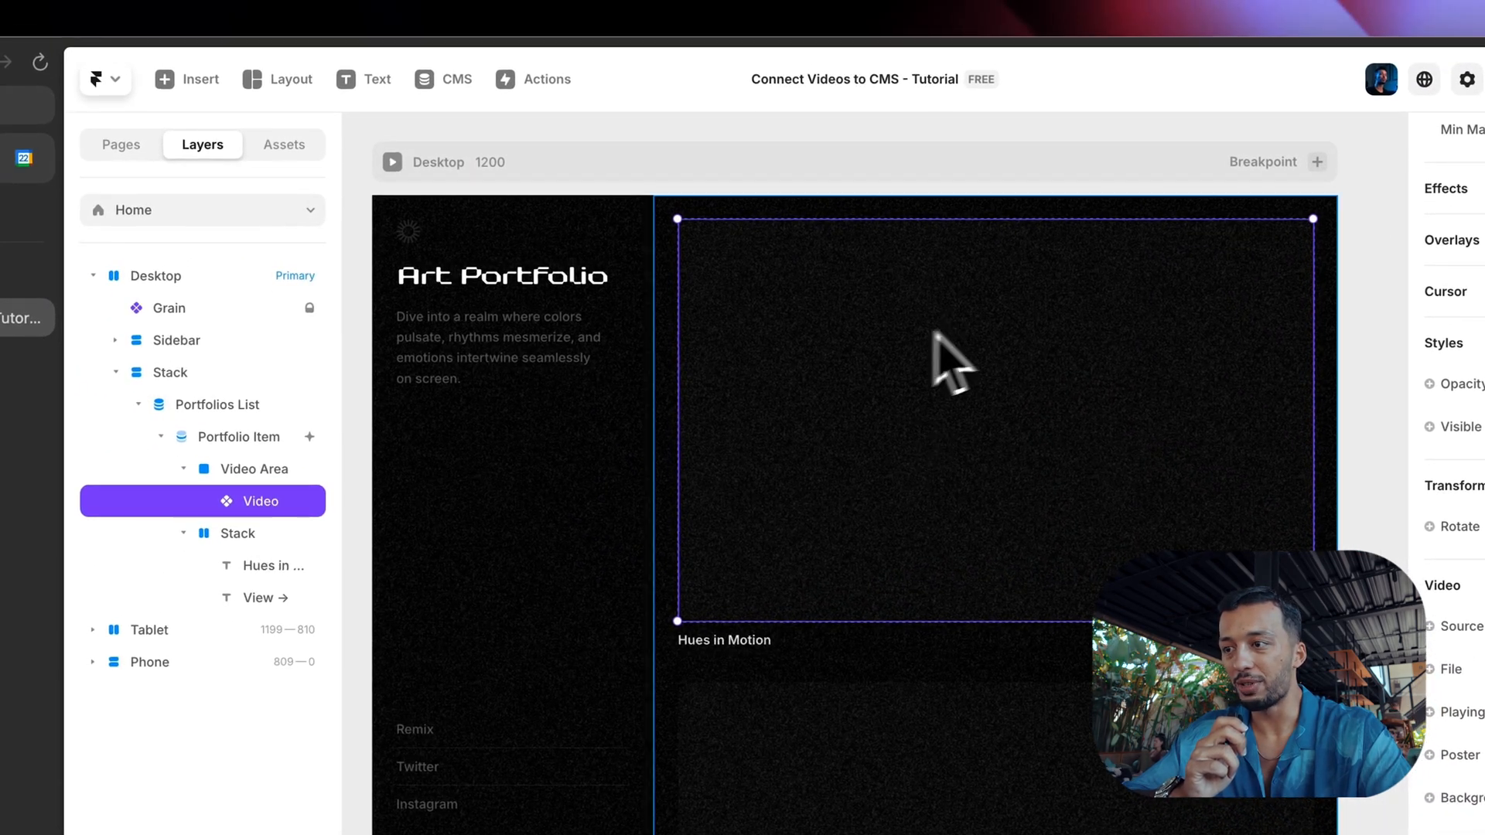
Upload the Portfolio items' mp4 videos, such as 2.mp4, and return to the canvas.
{"action": "left_click", "coordinate": [442, 79]}
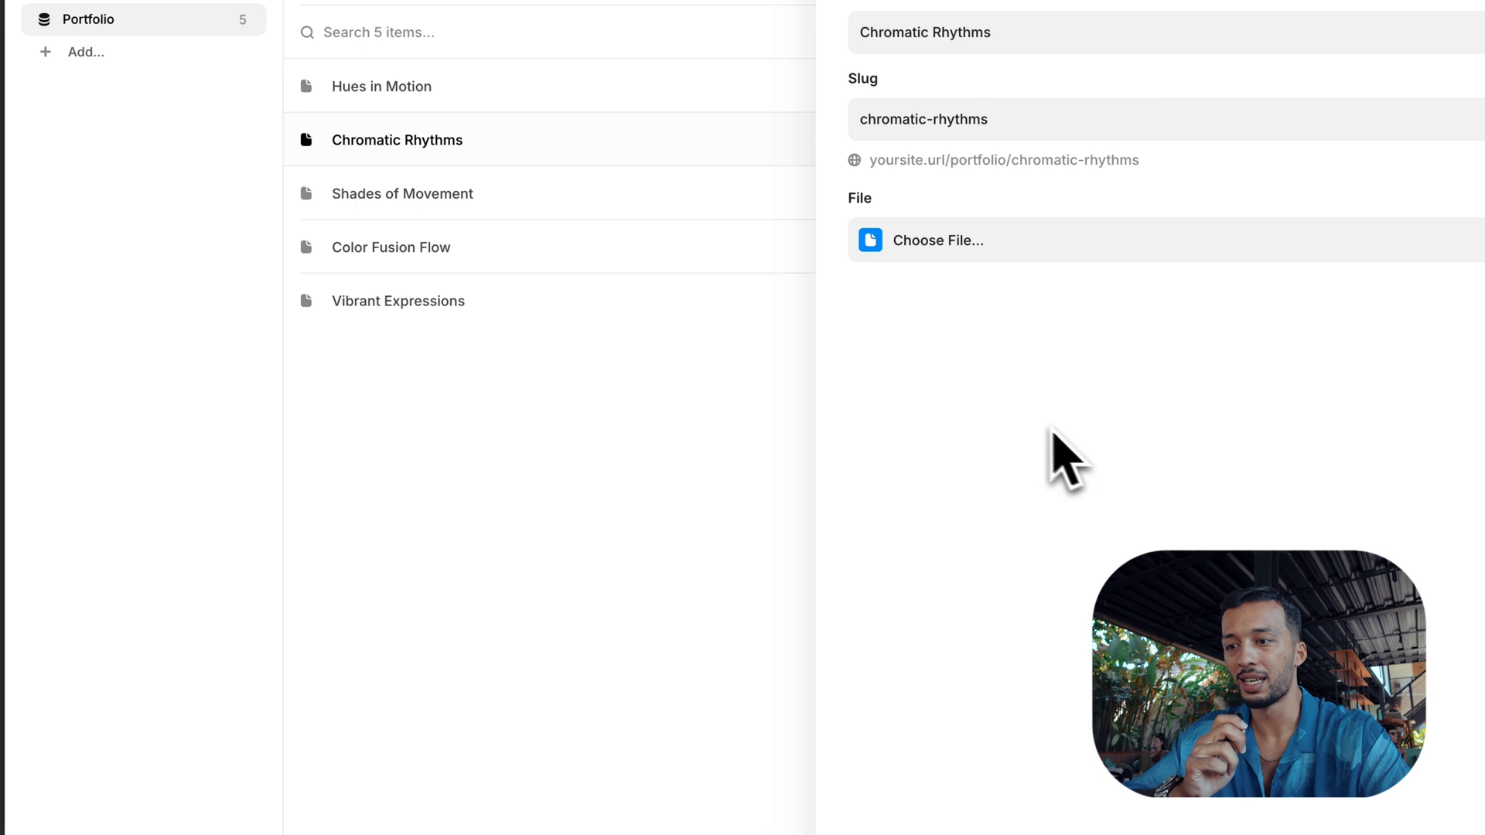
{"action": "mouse_move", "coordinate": [994, 426]}
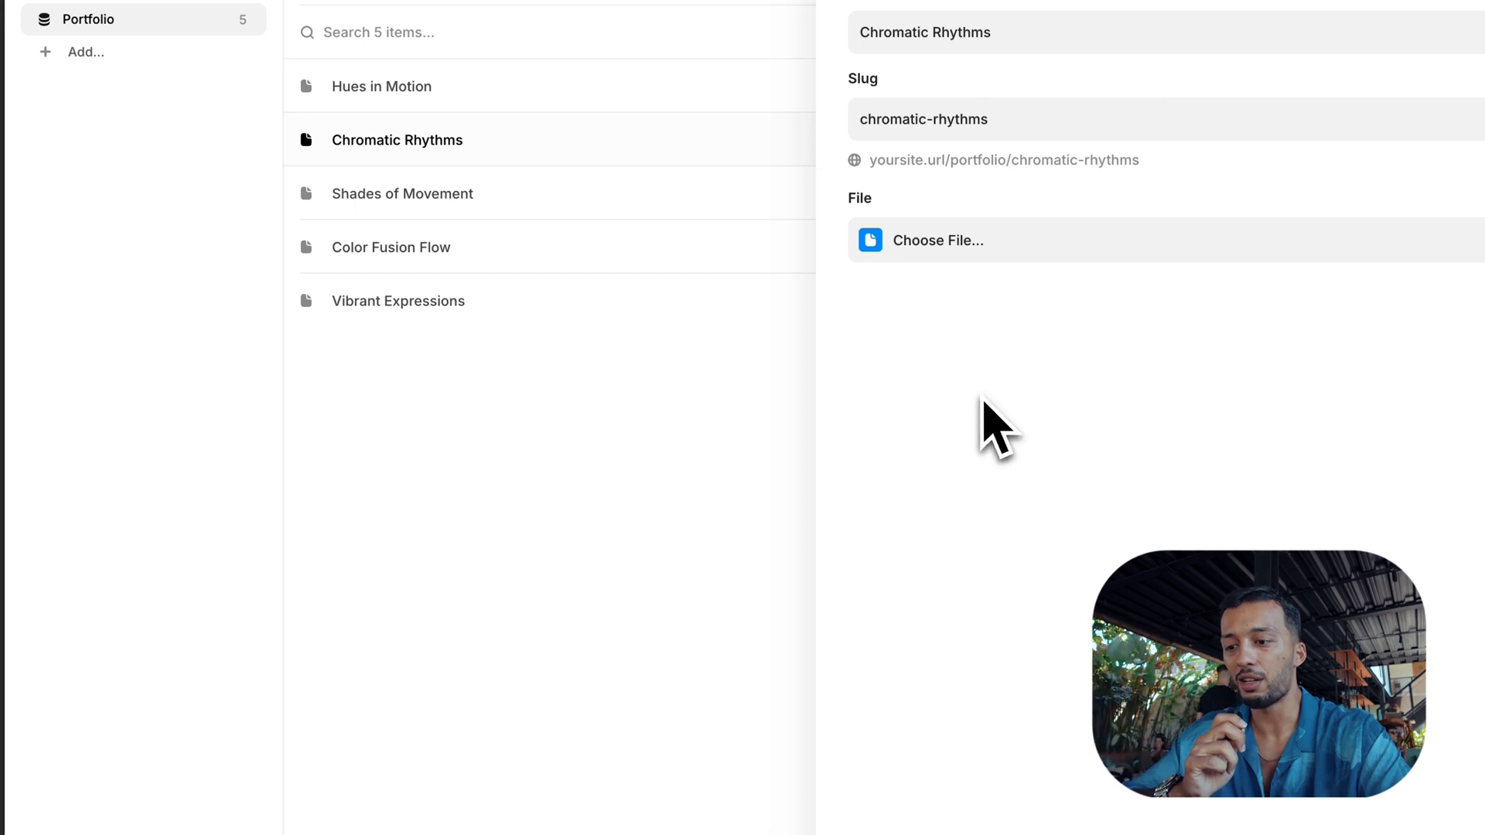
{"action": "left_click", "coordinate": [317, 74]}
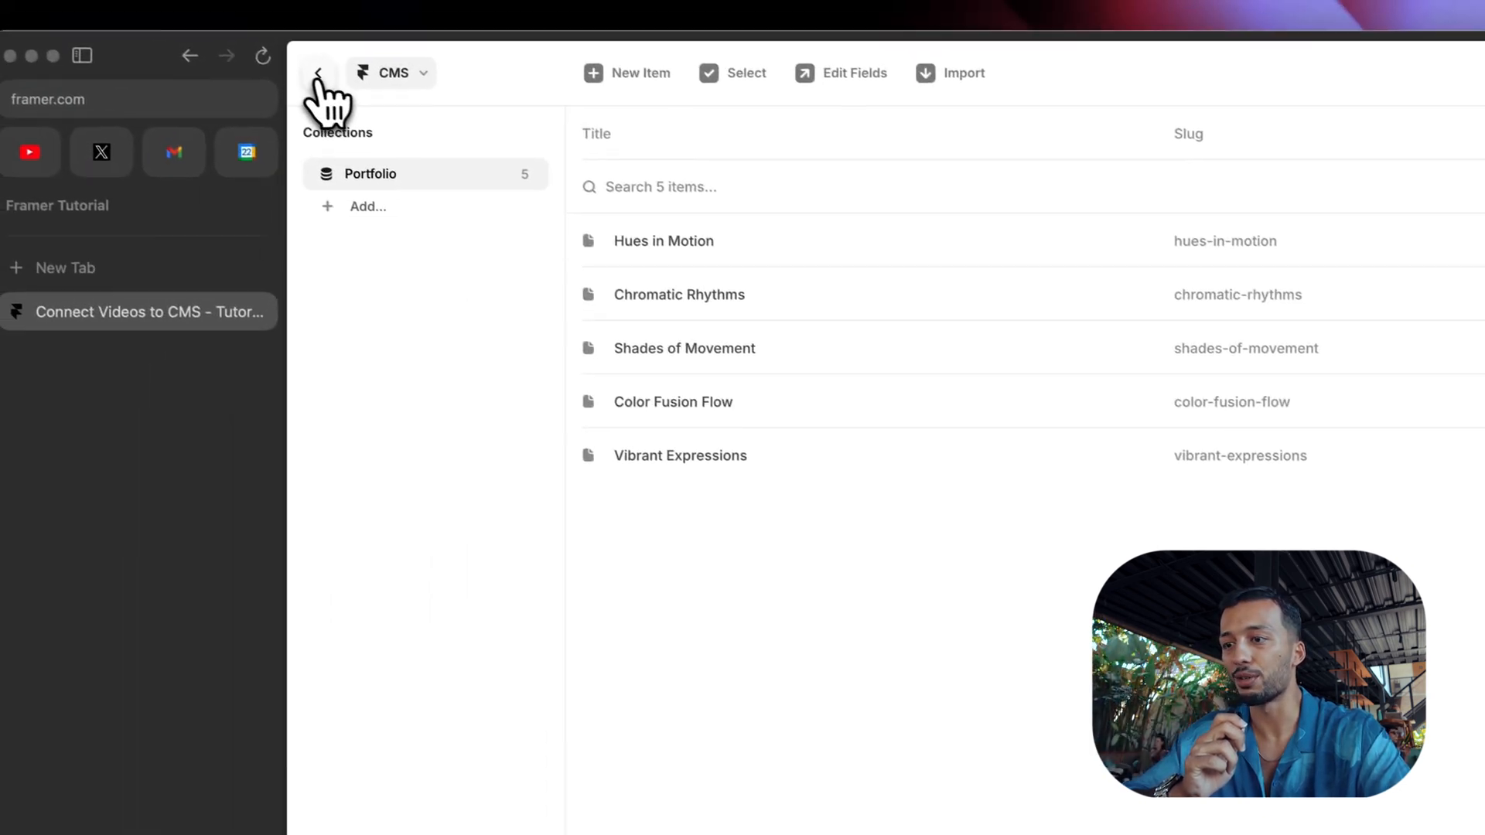
{"action": "left_click", "coordinate": [317, 73]}
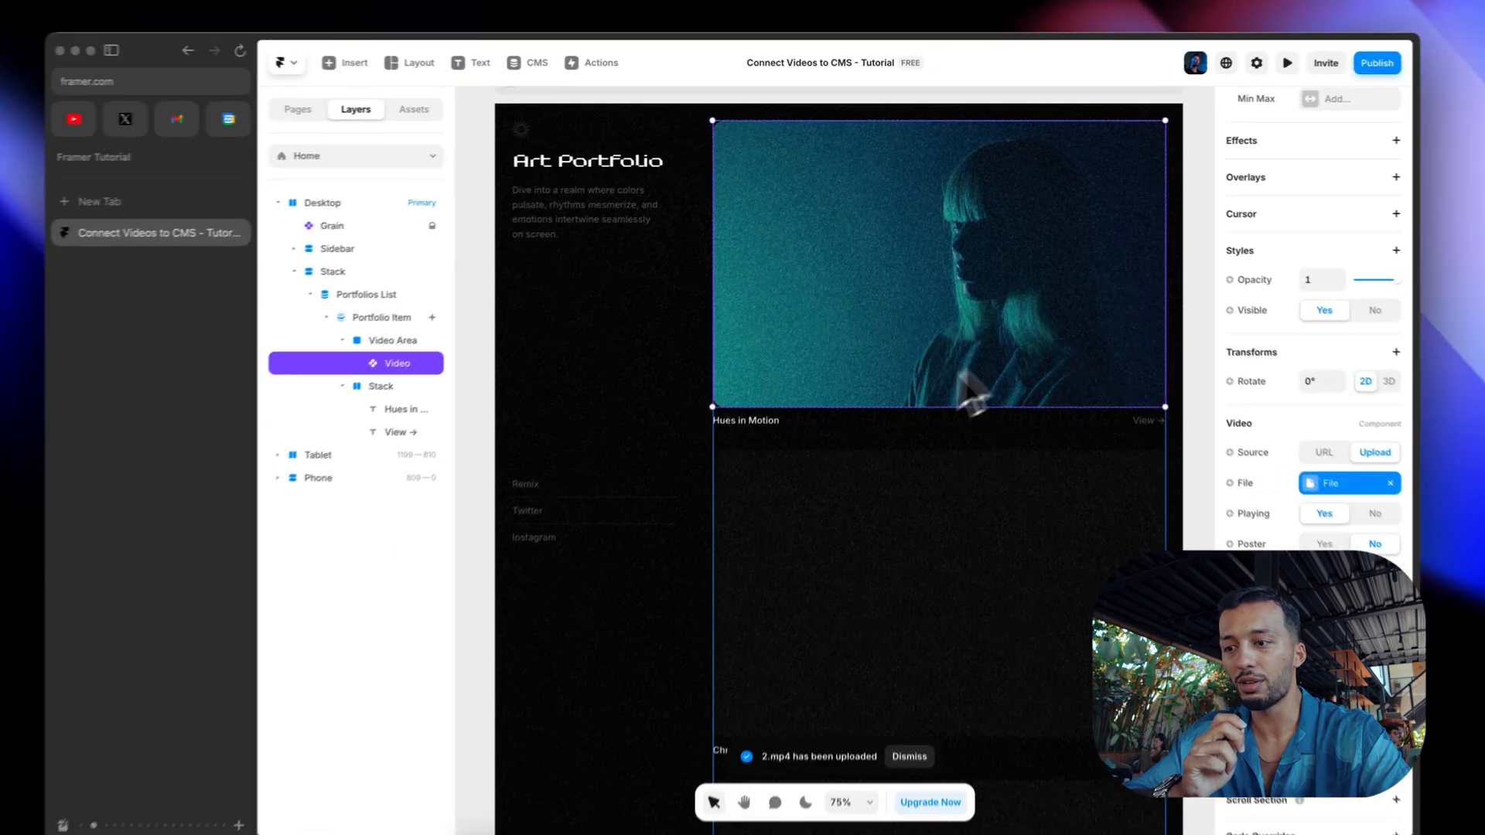